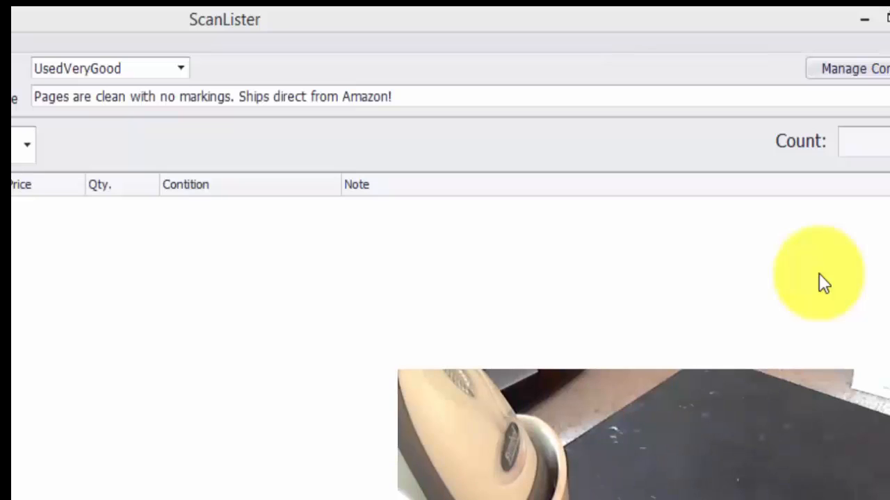
mouse_move(819, 287)
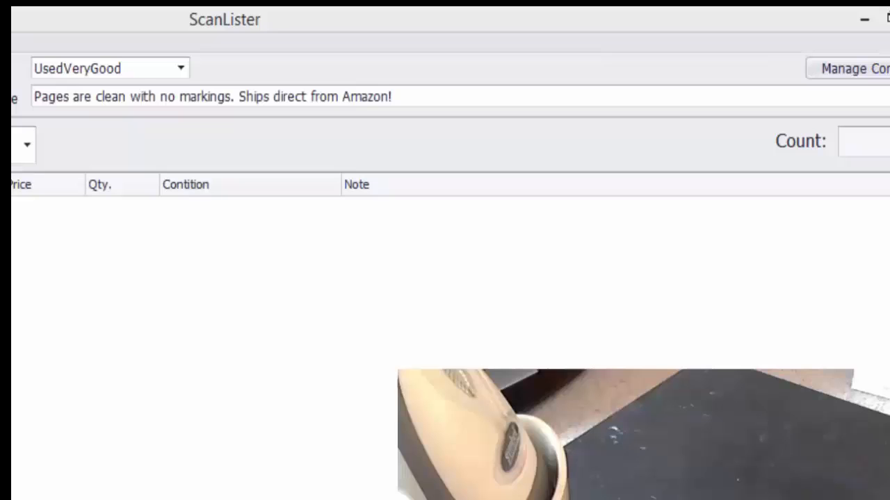
Set the default Condition for new scans to UsedGood, keeping the current condition note
click(212, 97)
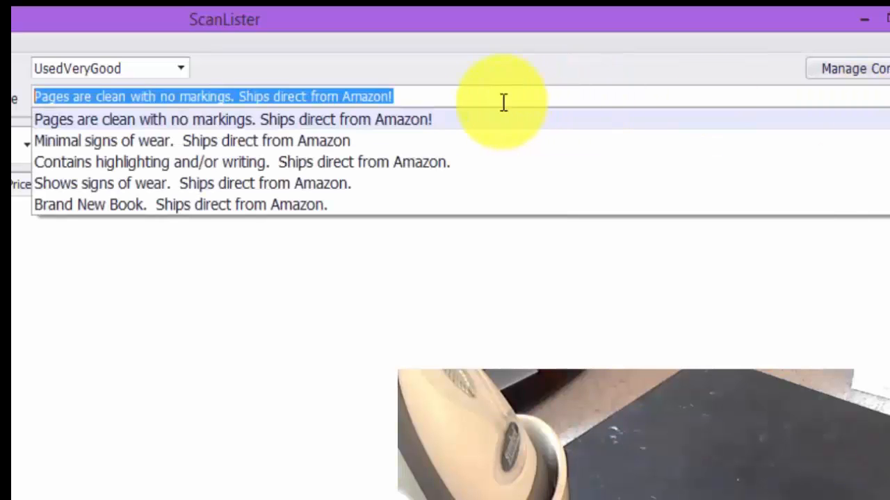
mouse_move(378, 146)
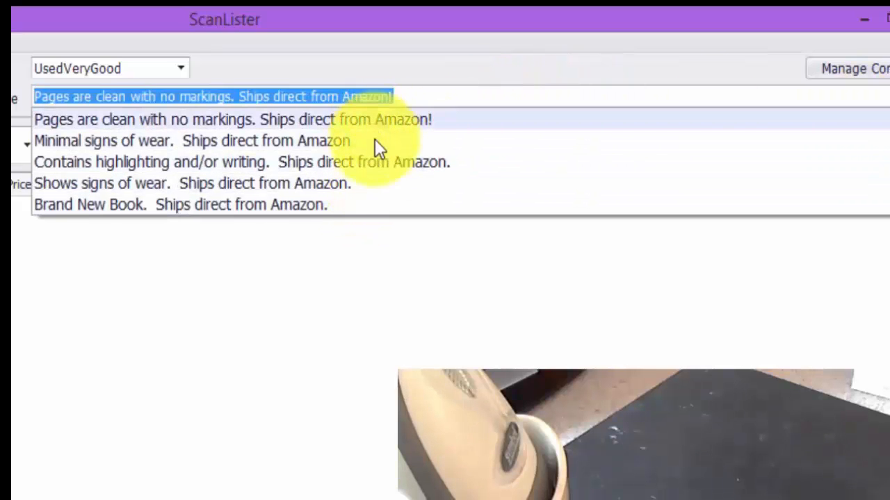
click(211, 120)
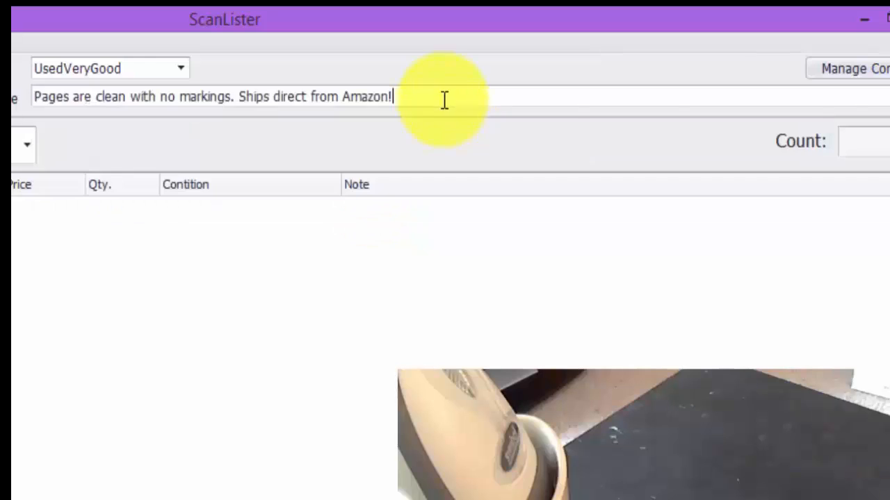
click(845, 68)
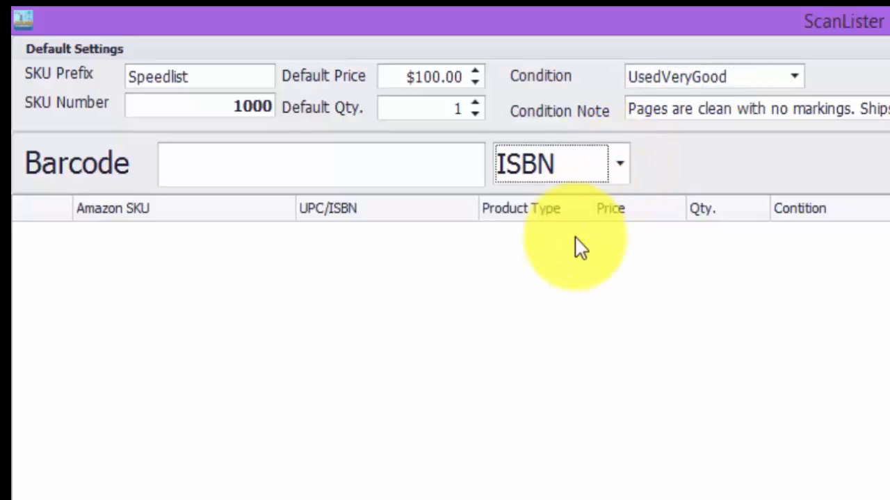
mouse_move(570, 173)
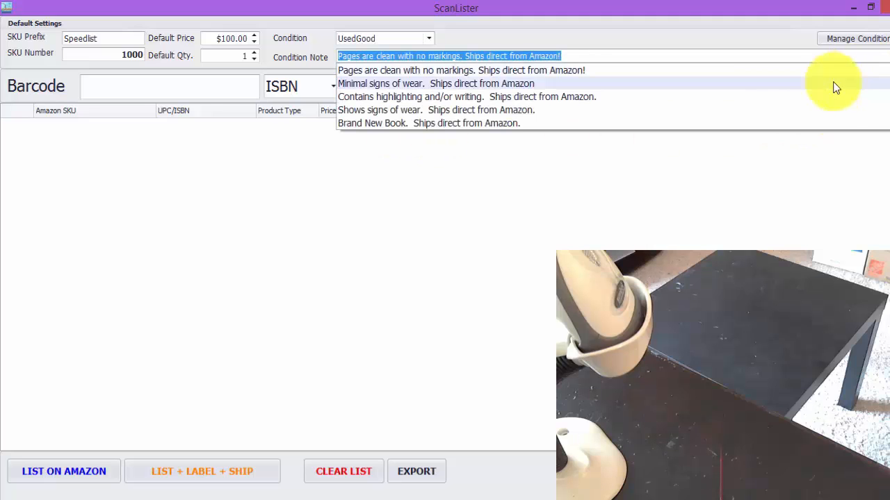
click(437, 84)
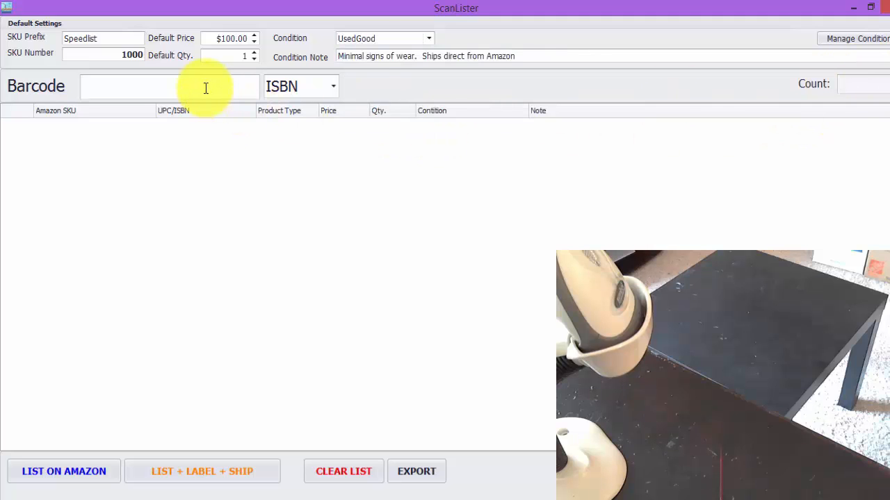
text(9780062554888)
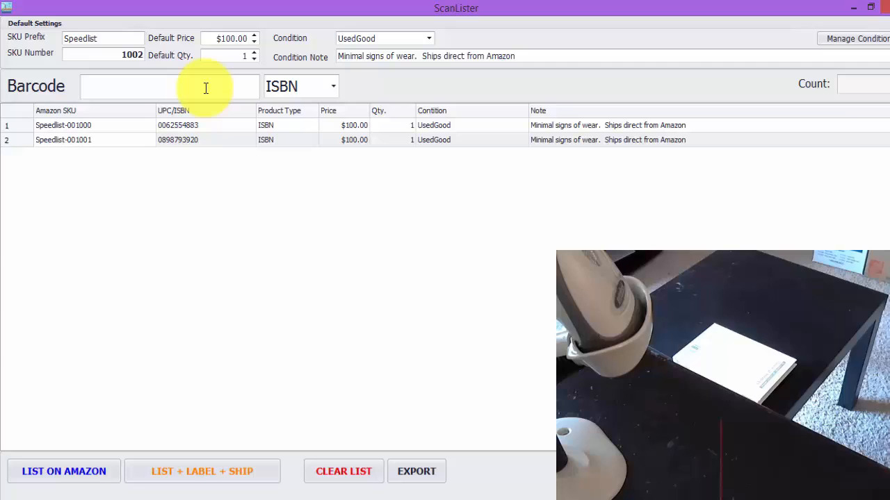
text(0385480016)
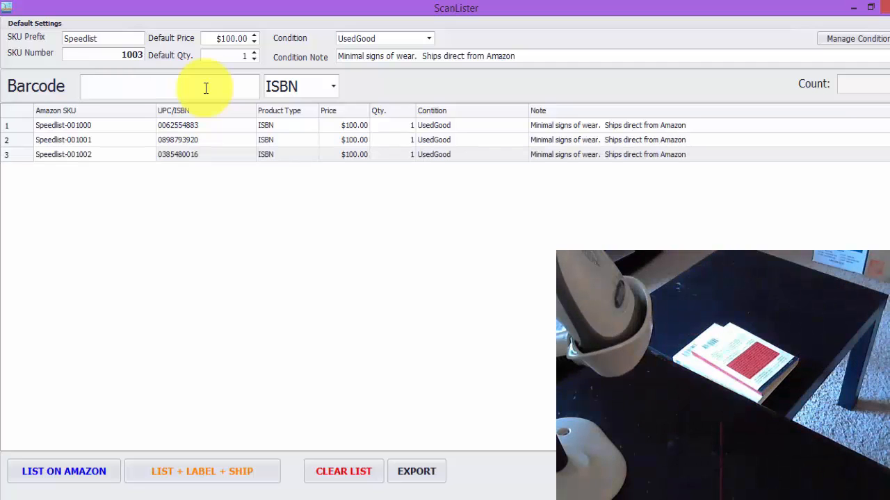
text(0060006641)
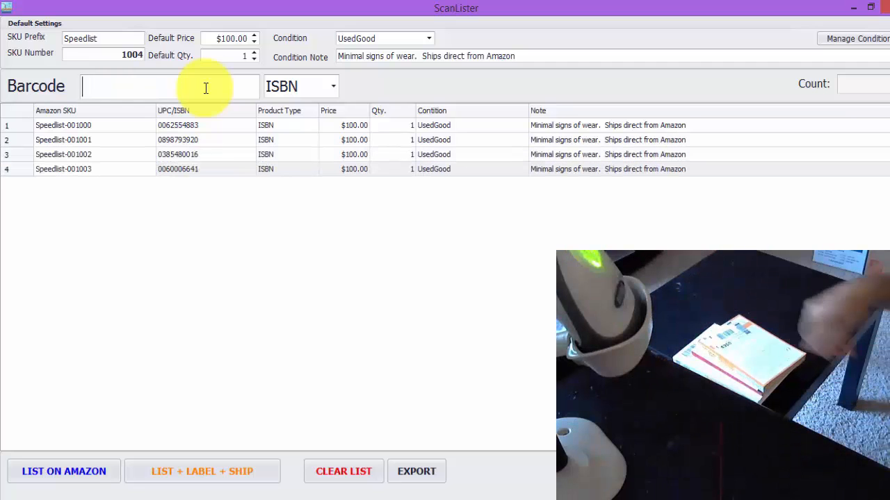
text(9780140115857)
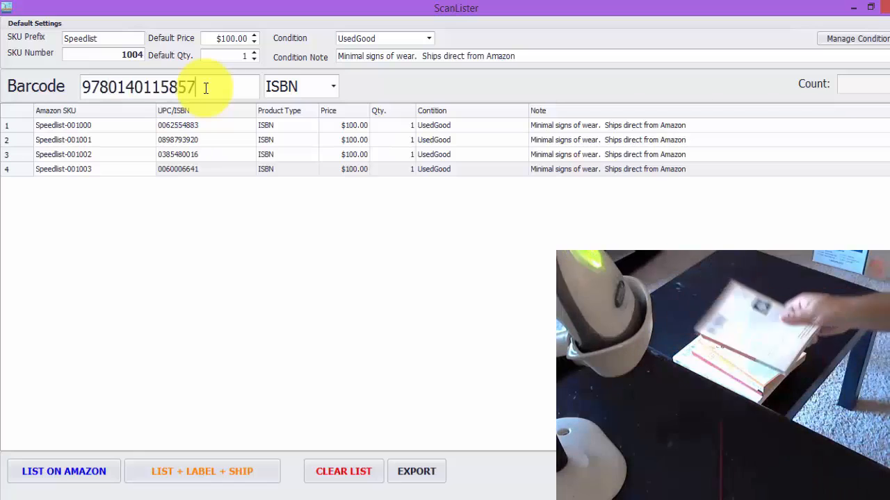
key(Return)
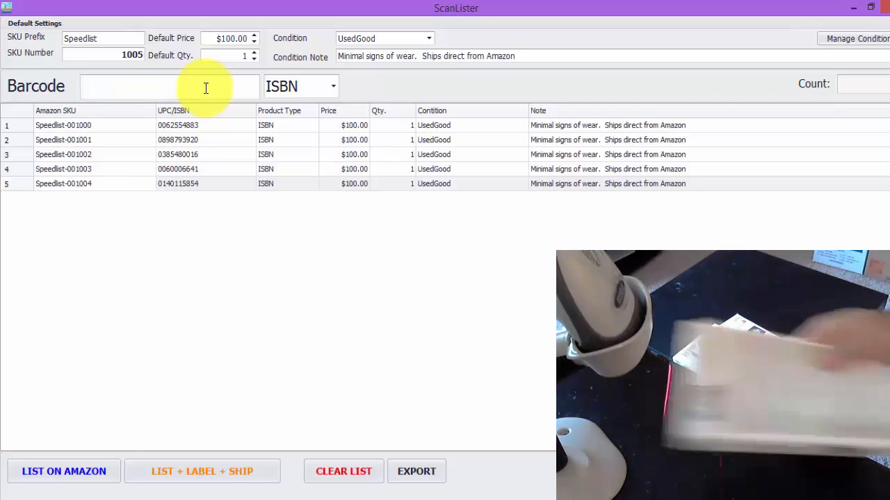
text(0345472322)
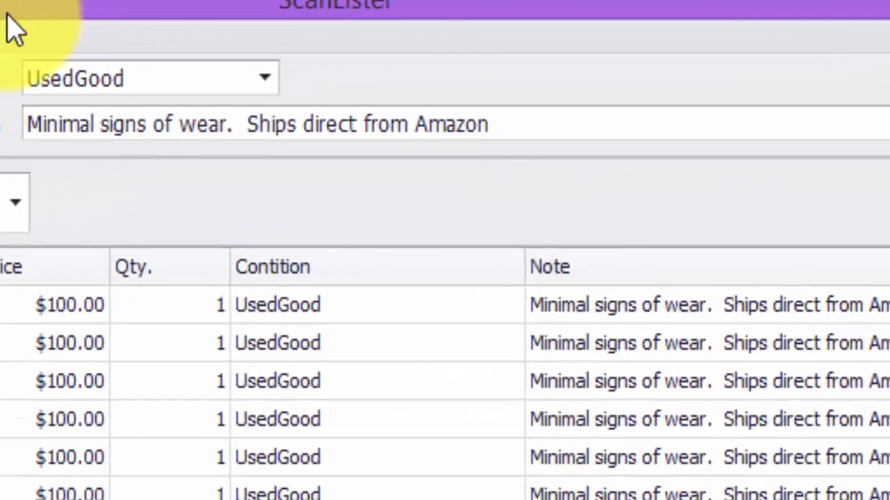
Add one book as UsedAcceptable, then default to UsedVeryGood with note 'Pages are clean with no markings. Ships direct from Amazon!'
click(264, 78)
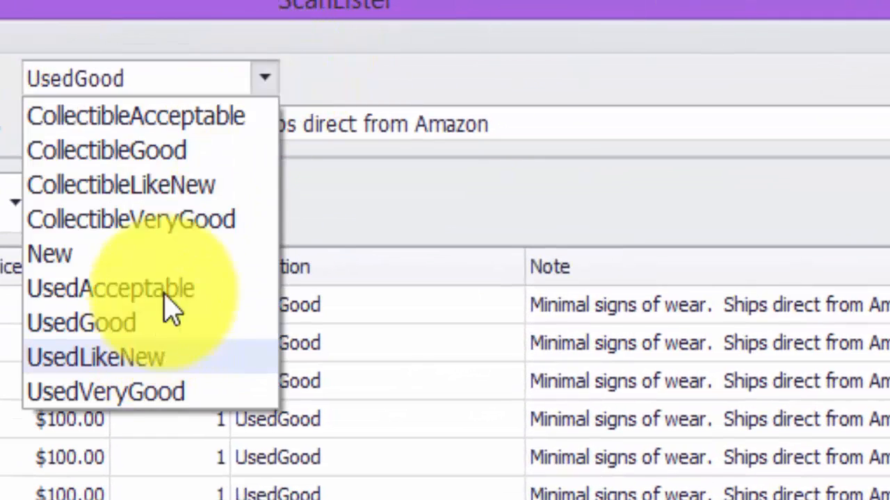
click(109, 288)
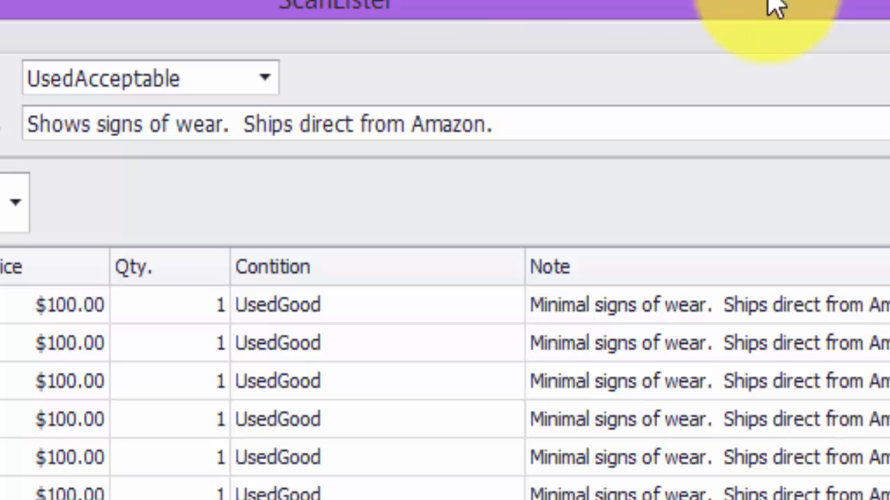
click(264, 77)
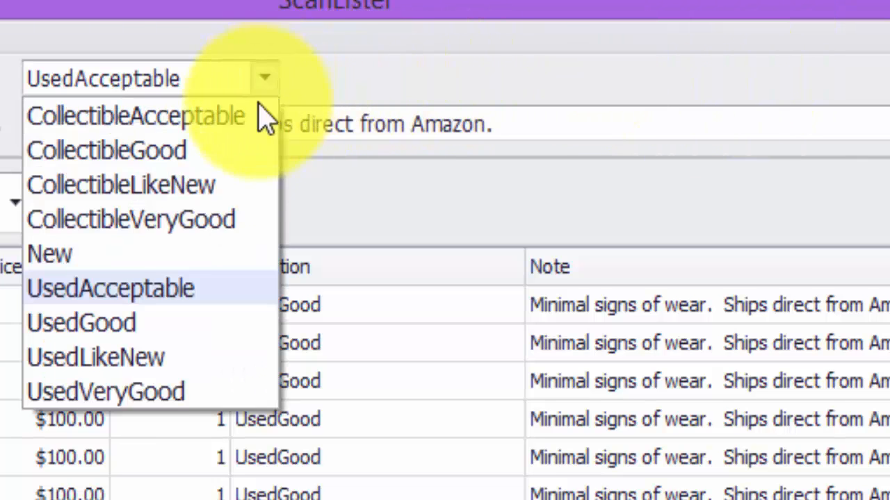
click(106, 392)
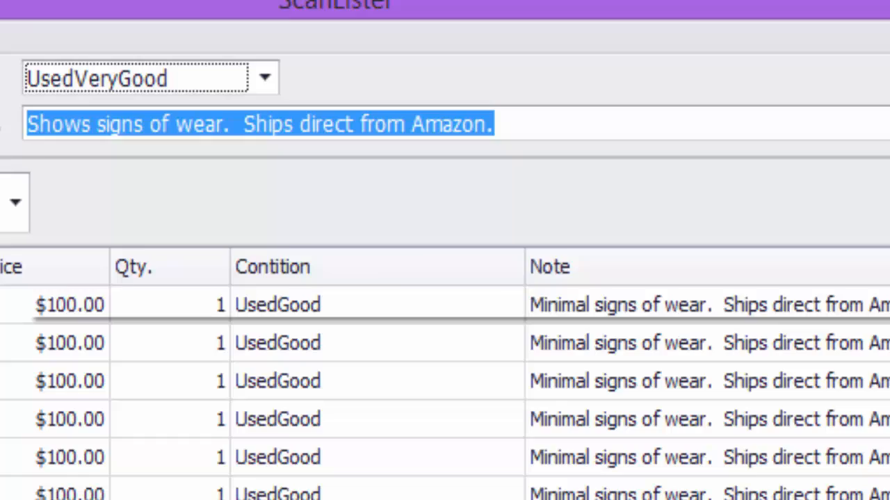
text(Pages are clean with no markings. Ships direct from Amazon!)
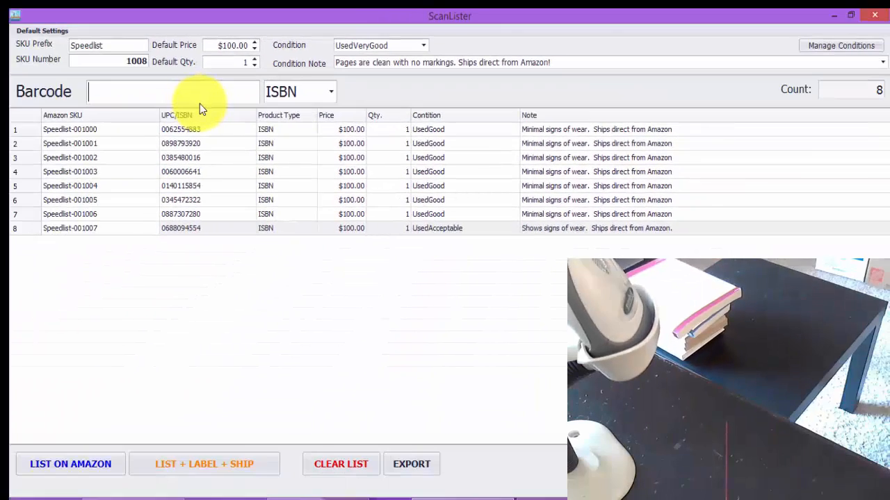
text(9781401921491)
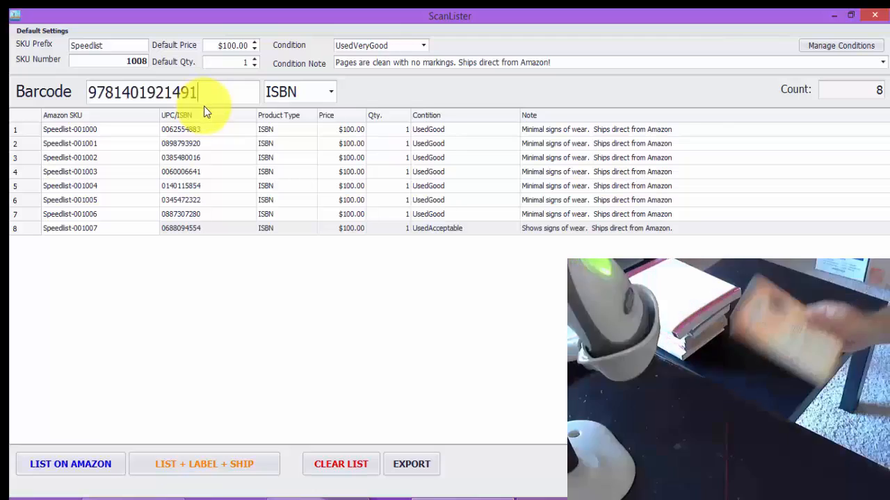
key(Return)
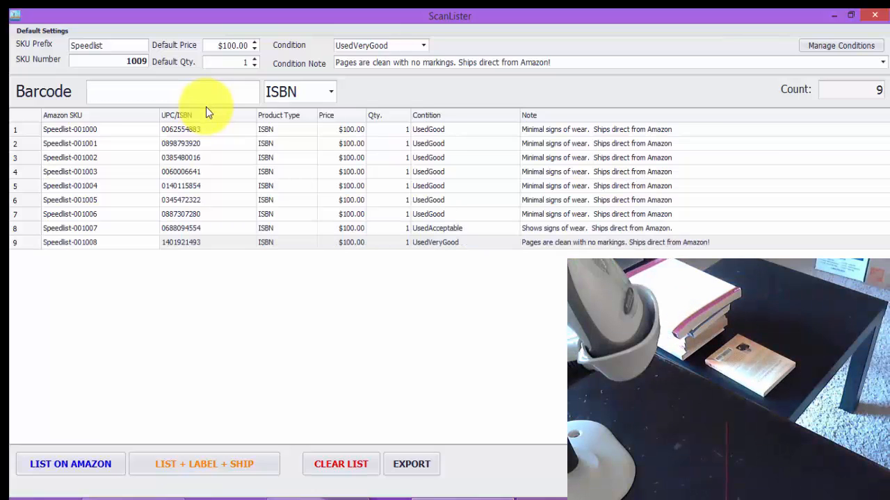
text(0883312190)
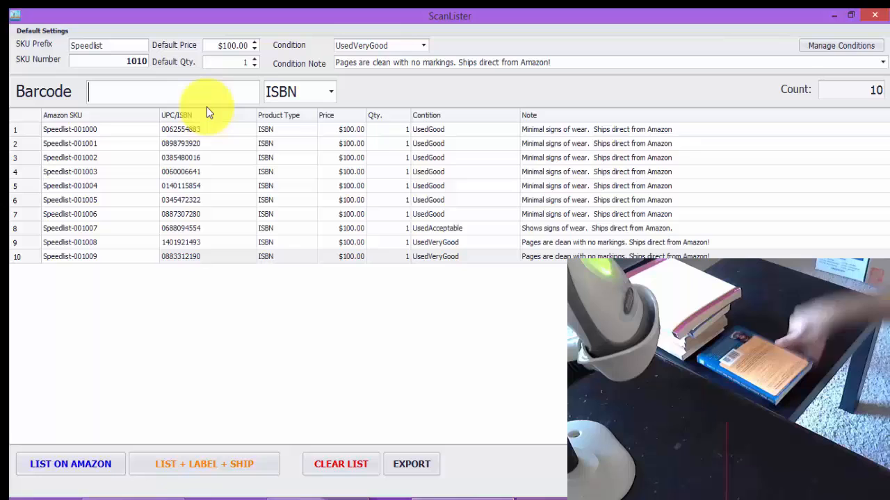
text(9)
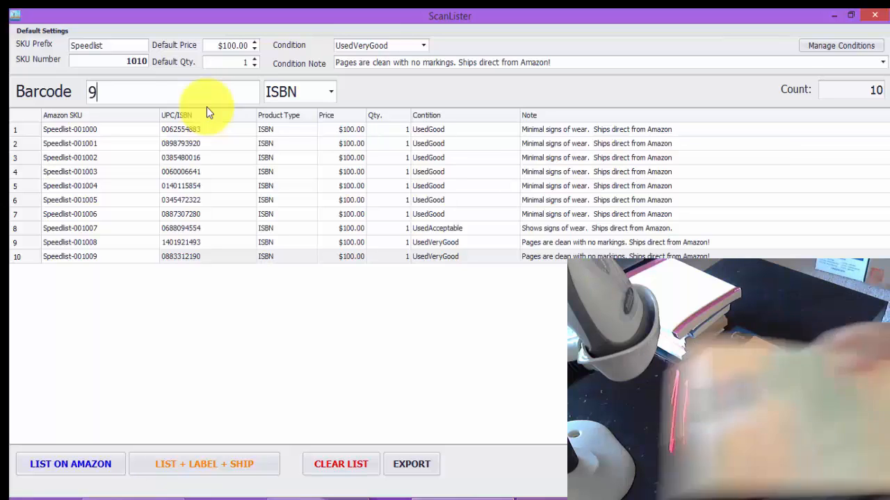
key(Return)
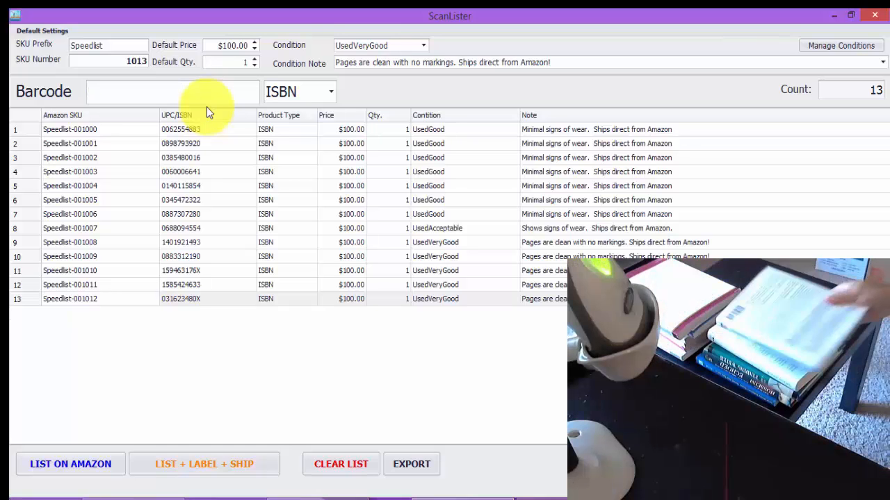
text(0982207700)
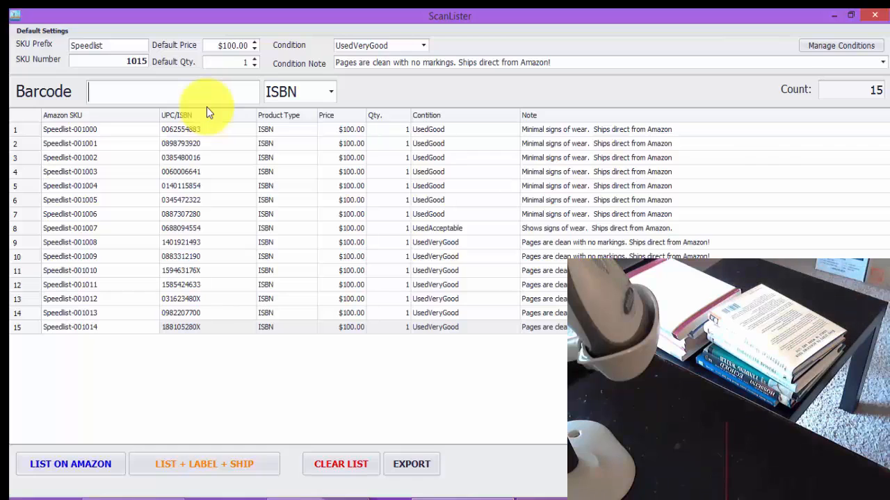
text(0898621283)
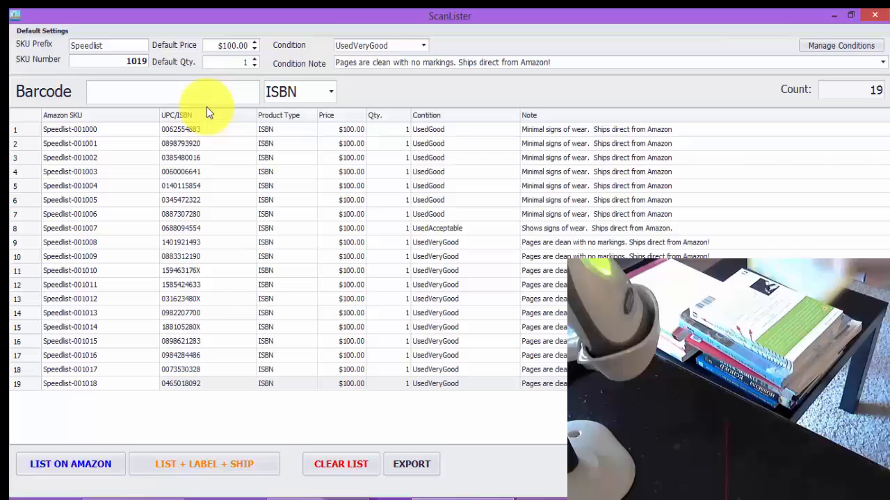
click(172, 92)
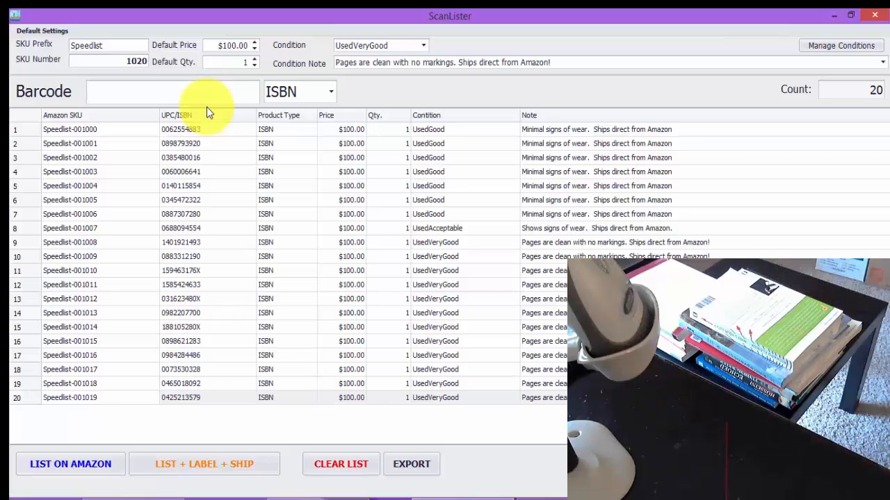
text(0452011876)
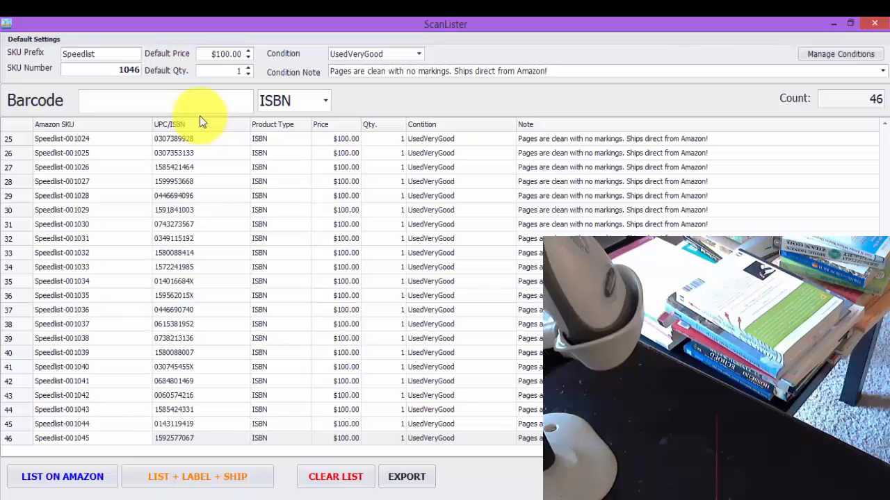
text(9781401901318)
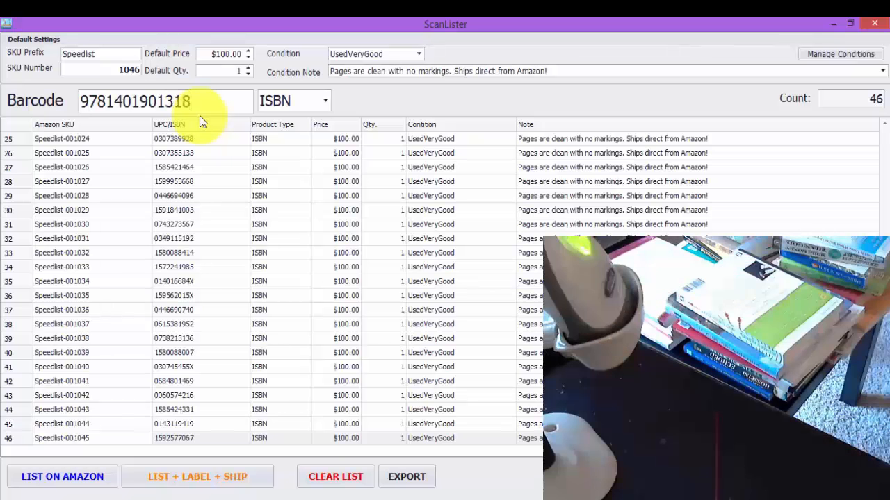
text(9780979553707)
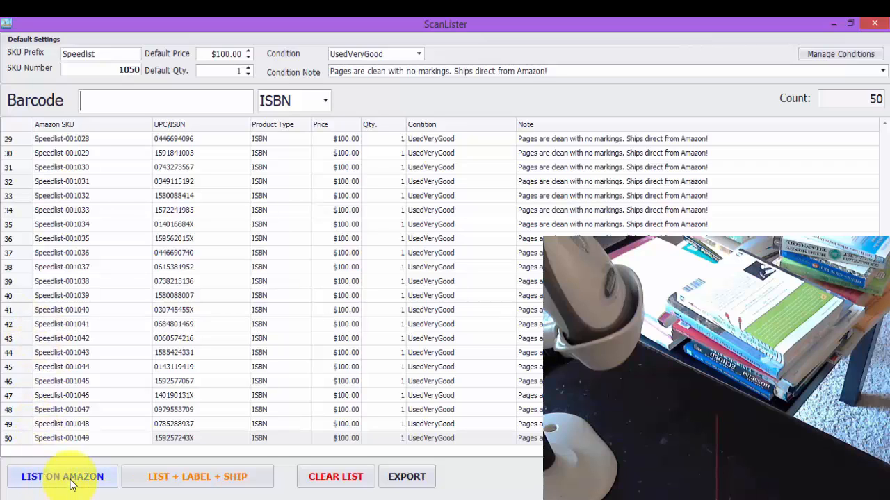
Send all 50 scanned books to Amazon via LIST ON AMAZON and wait for processing
click(61, 477)
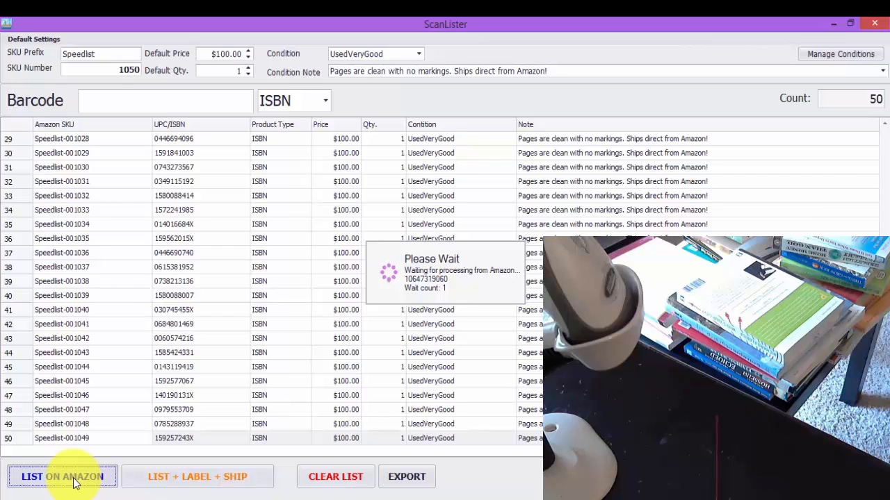
click(61, 476)
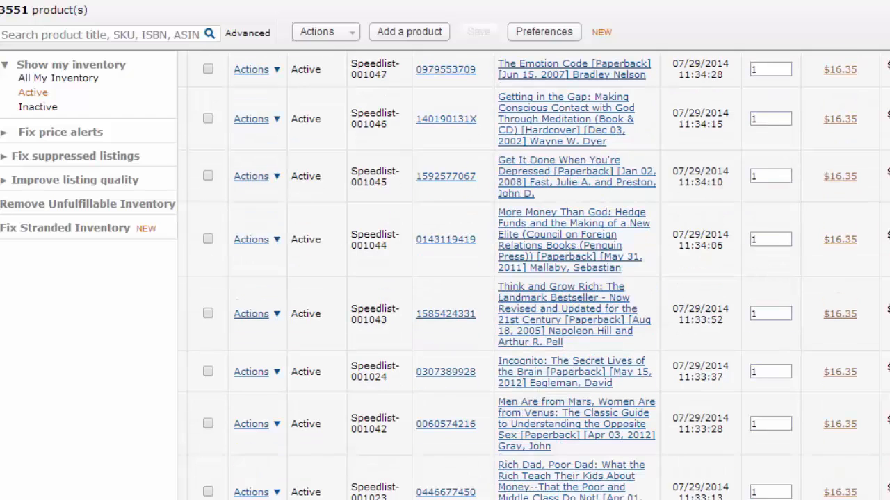
Select all Speedlist listings and choose Change to Fulfilled by Amazon from Actions
scroll(up, 3)
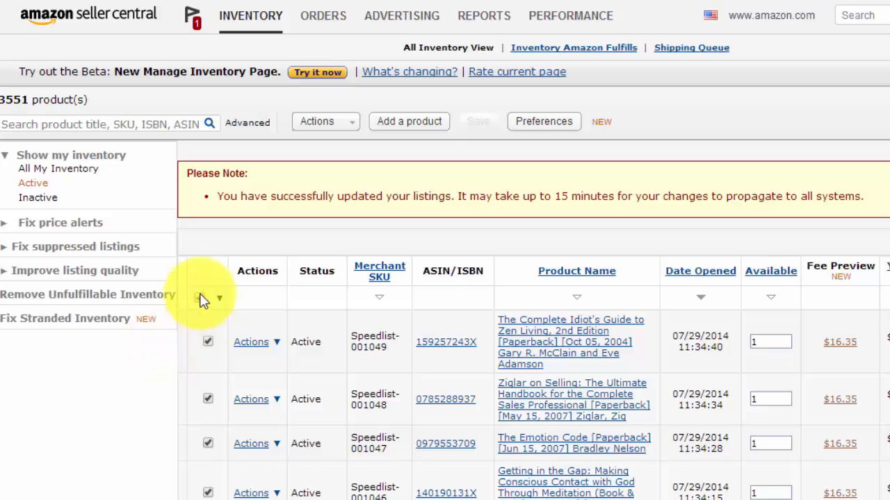
click(322, 121)
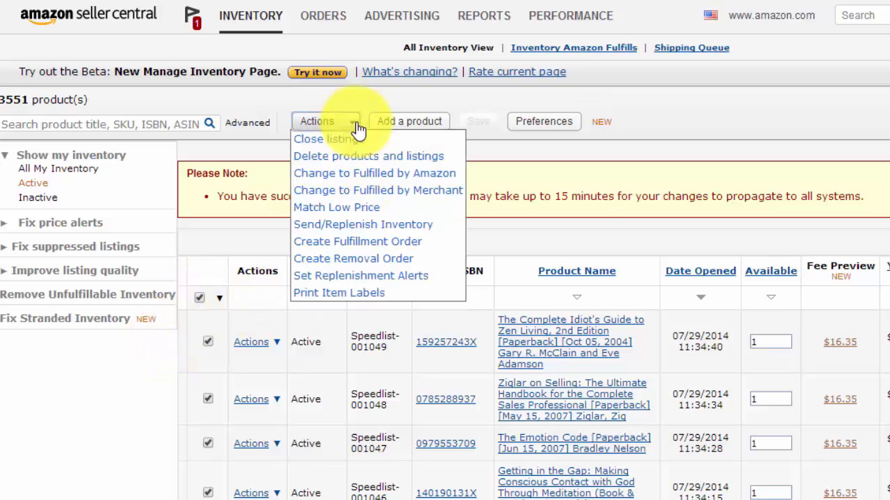
click(347, 181)
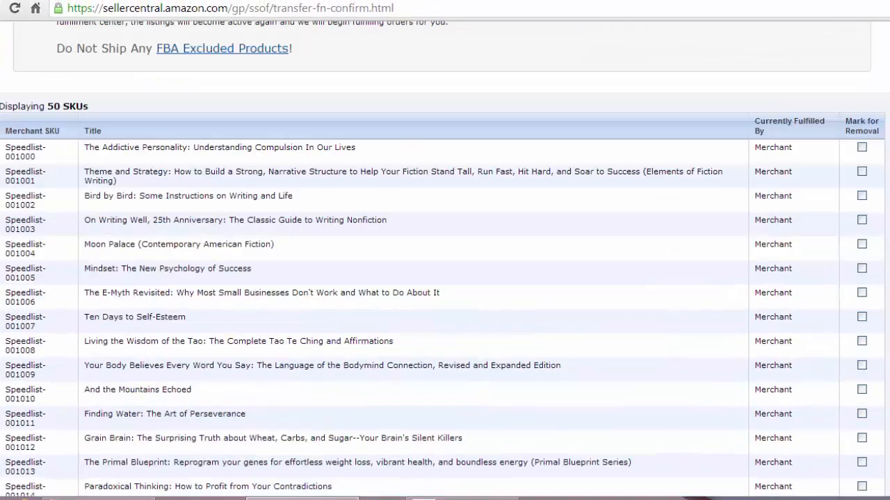
Confirm the conversion of all 50 books with Convert & Send Inventory
scroll(down, 3)
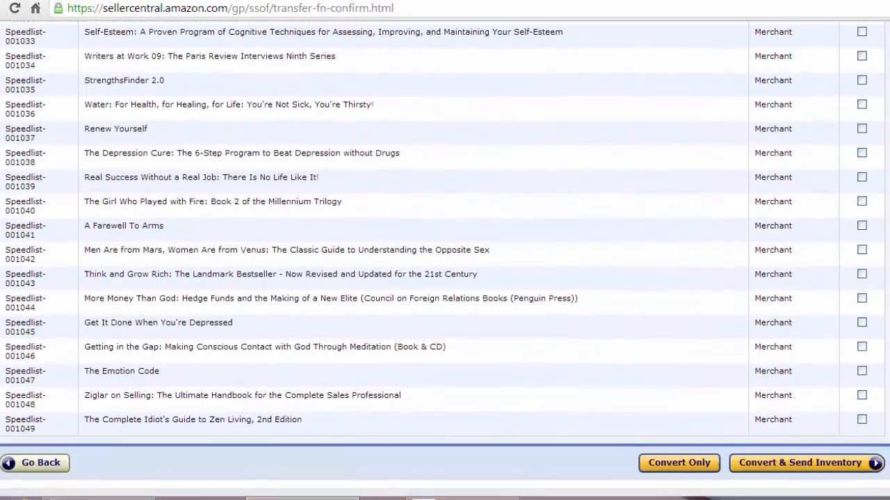
click(799, 463)
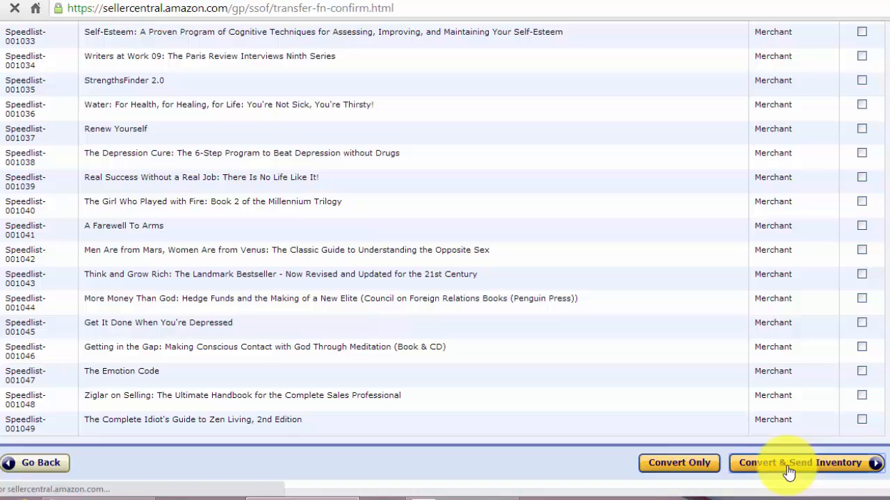
click(799, 462)
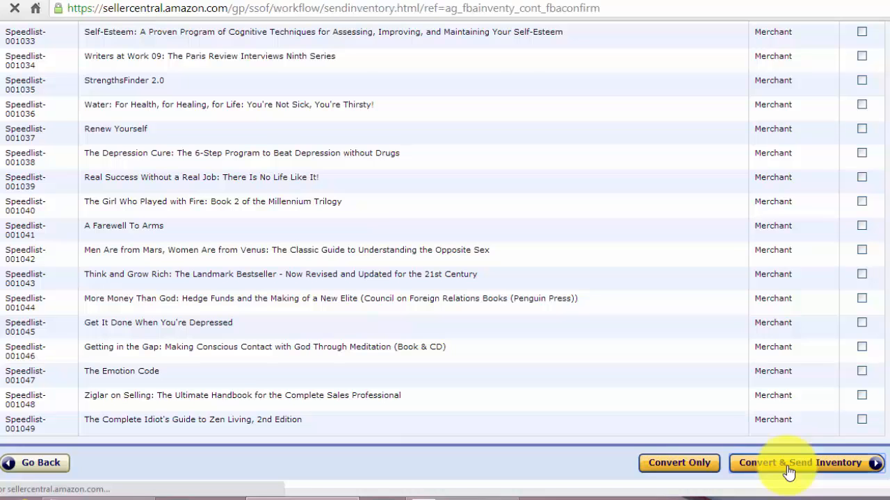
click(799, 463)
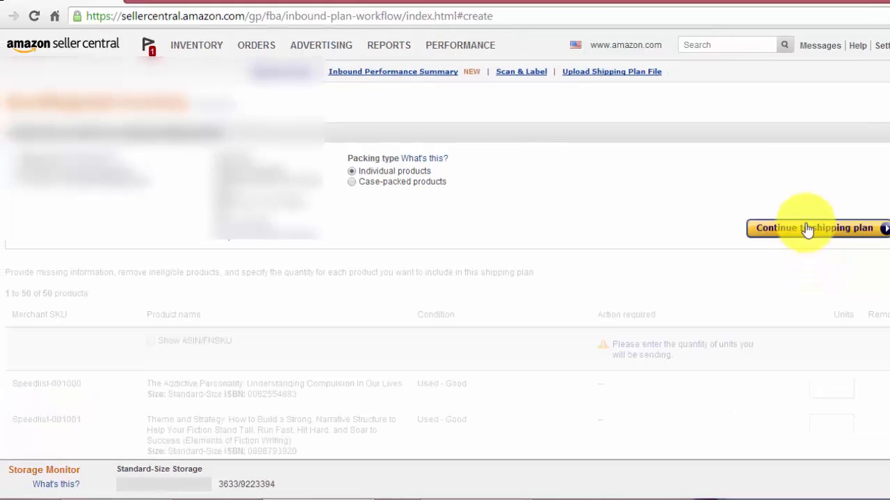
Continue with individual products, set 1 unit for every book (50 total) and proceed to labelling
click(814, 228)
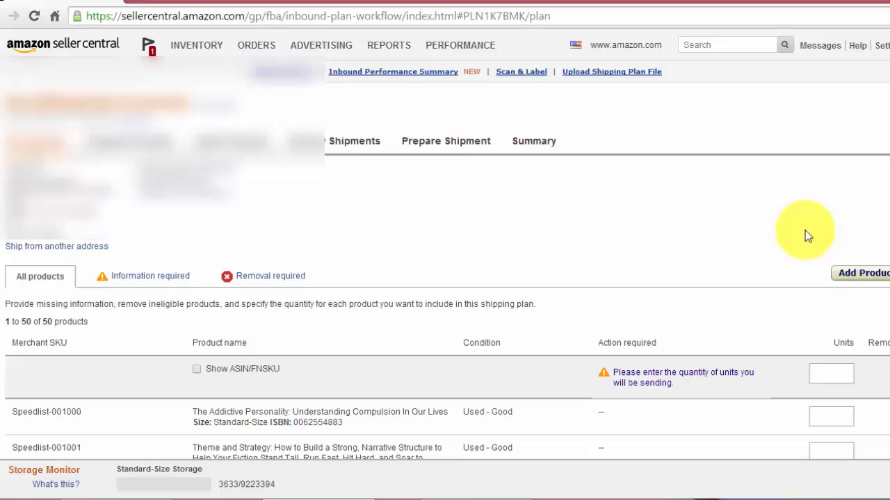
scroll(up, 3)
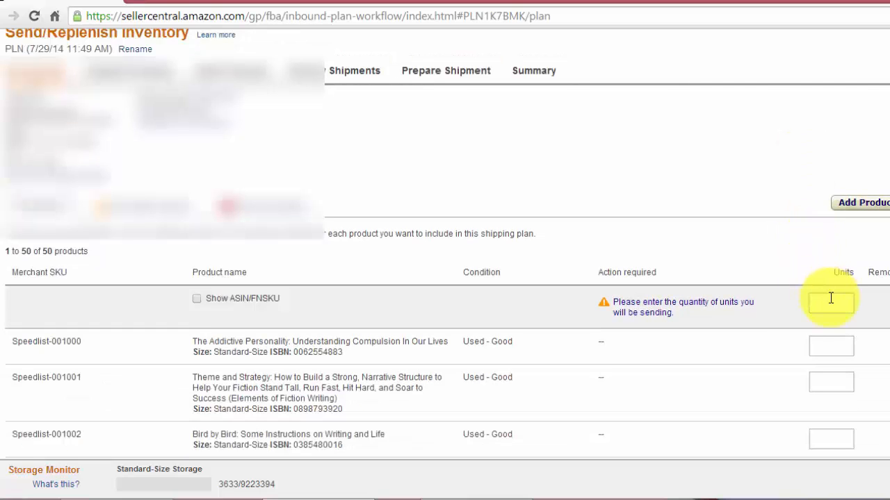
text(1)
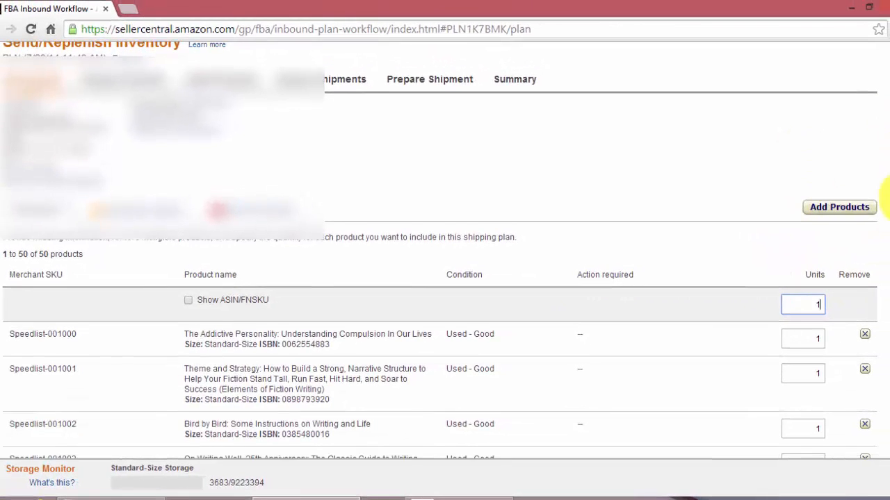
scroll(down, 3)
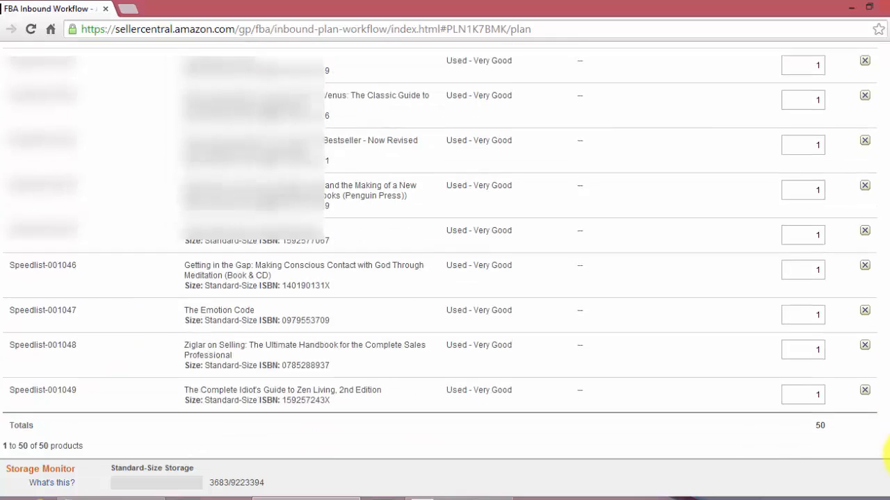
scroll(down, 3)
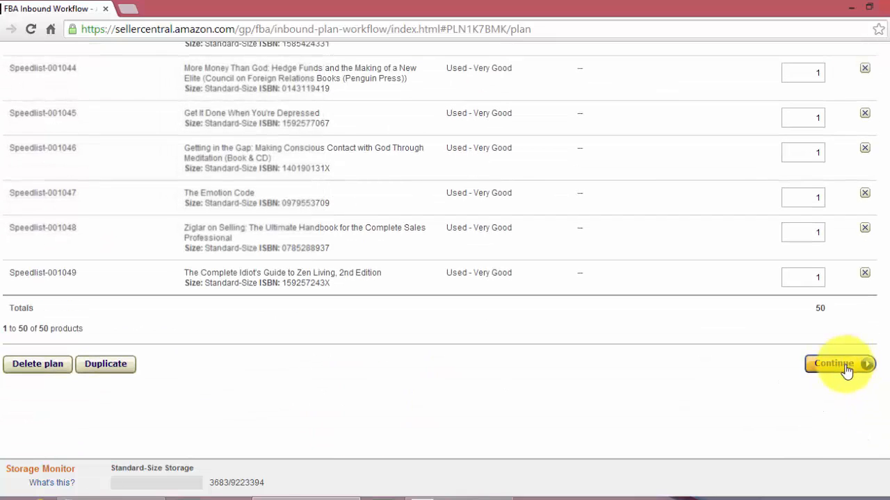
click(834, 364)
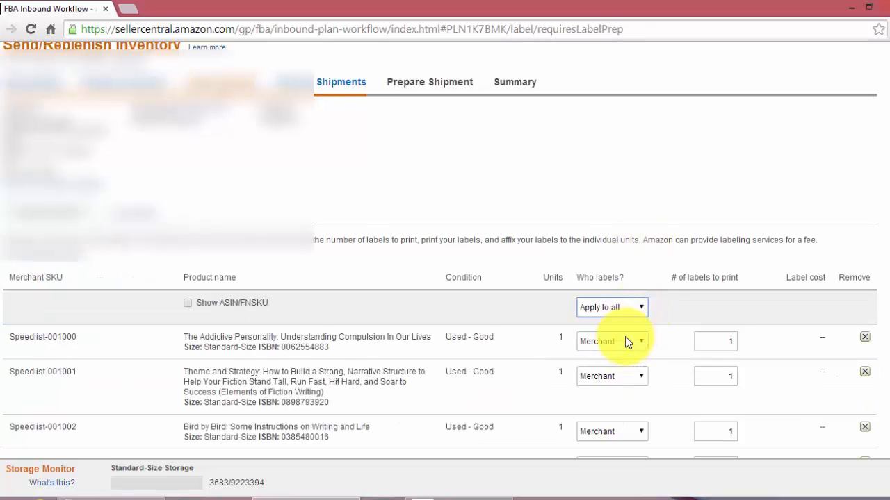
Have Amazon label all 50 units at $0.20 each and continue to shipment review
click(612, 307)
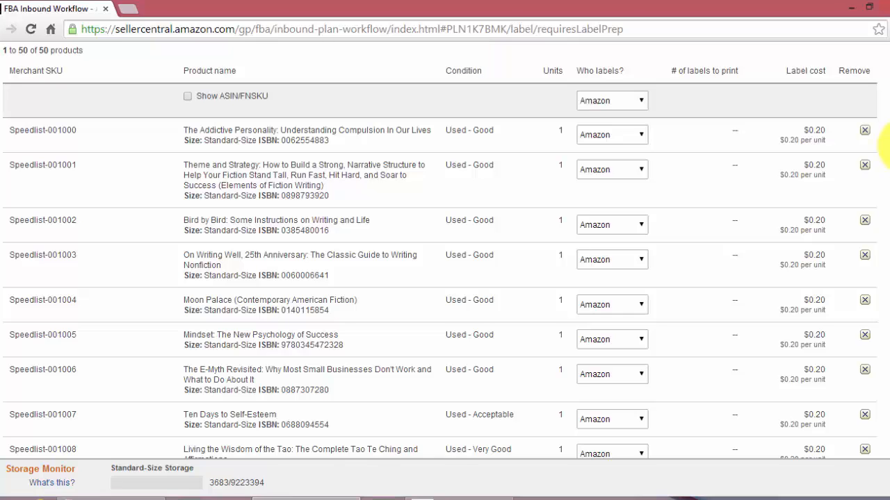
scroll(down, 3)
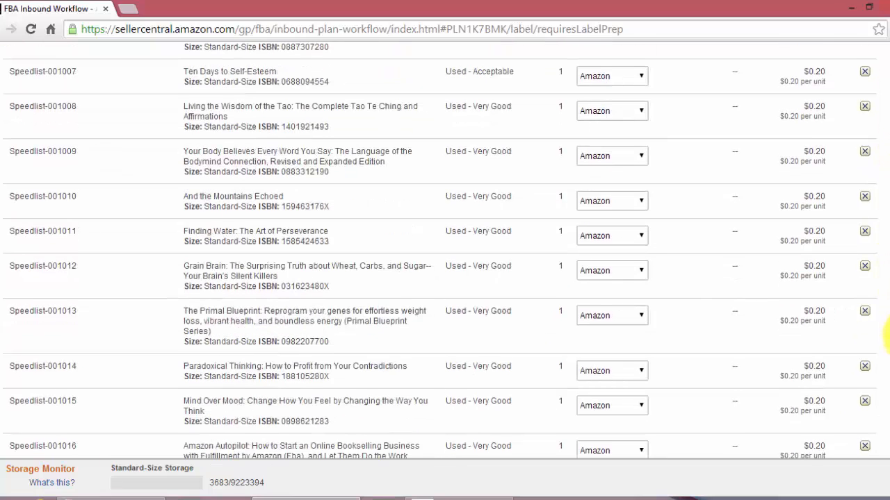
scroll(down, 3)
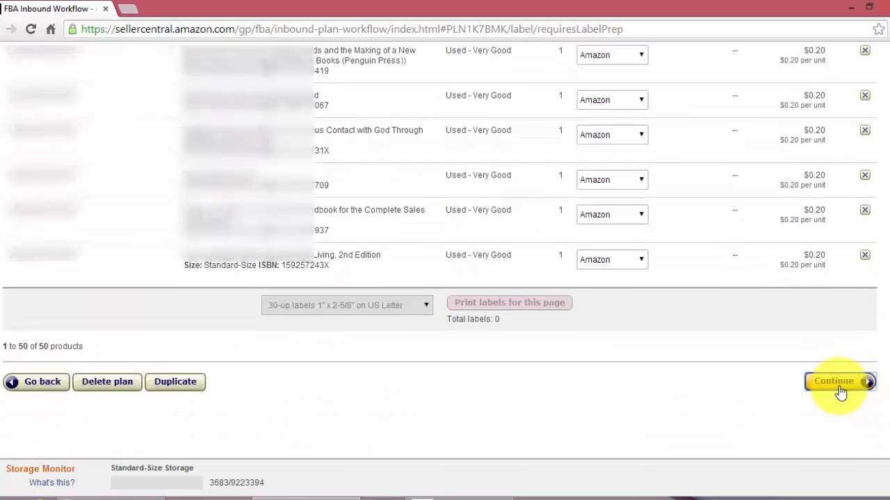
click(834, 381)
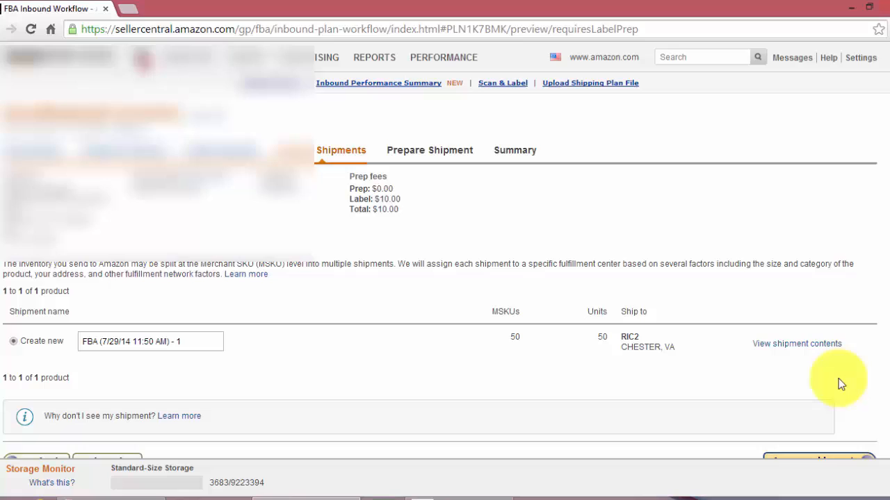
Keep the suggested shipment name and approve the 50-unit shipment to RIC2, creating FBA1Z9P4P5
scroll(down, 3)
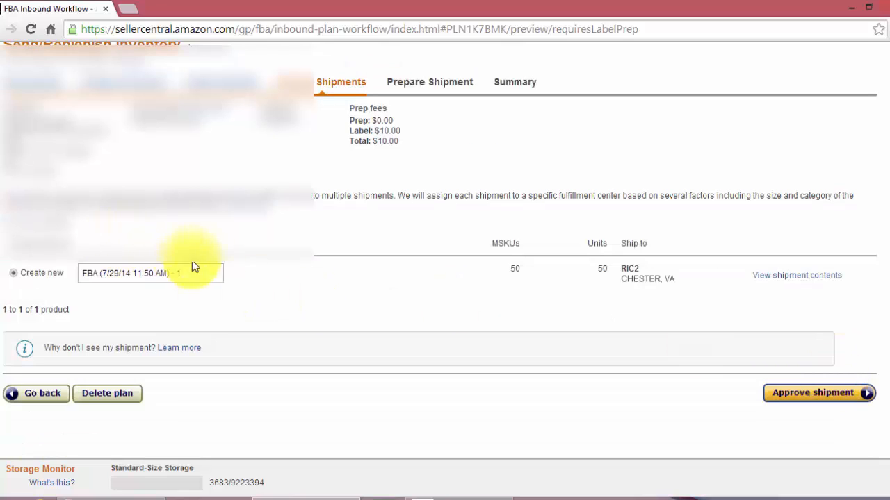
click(152, 273)
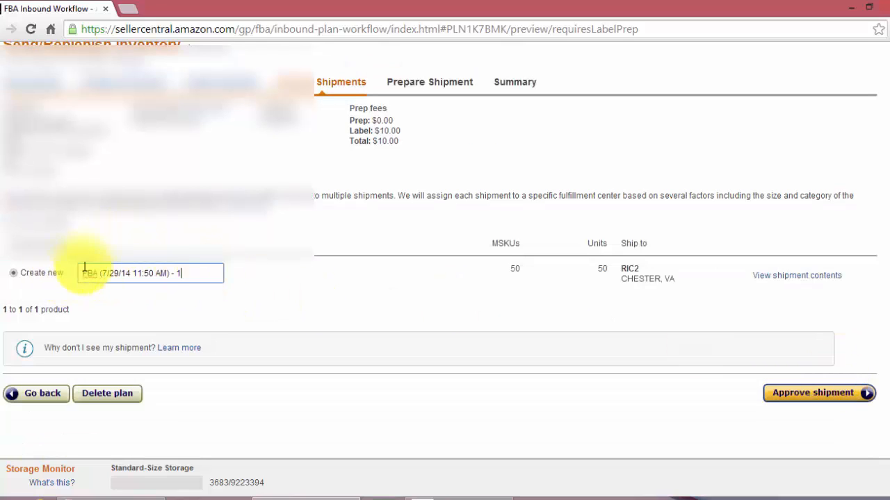
mouse_move(831, 414)
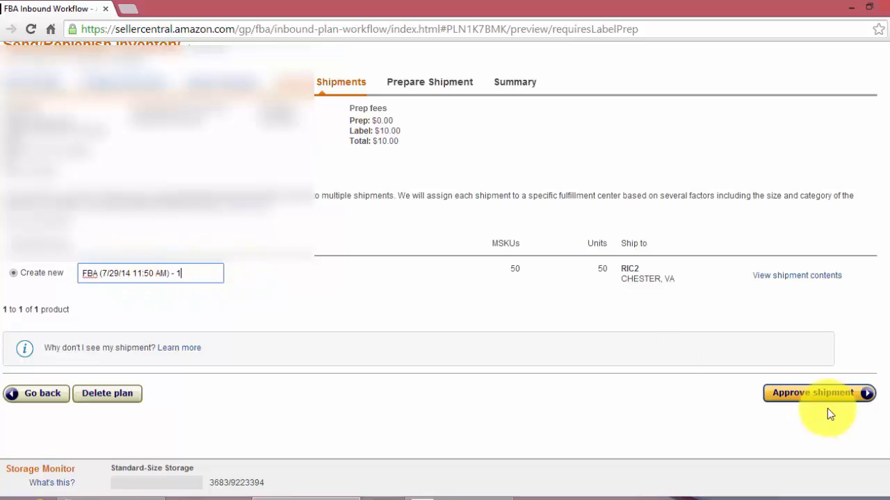
click(813, 392)
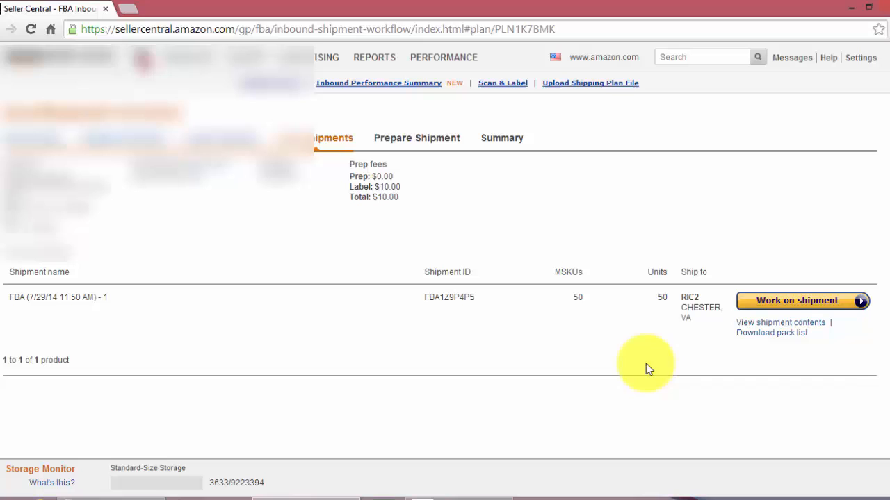
Work on the approved shipment and pack it as two boxes weighing 33 and 10 lb
click(796, 301)
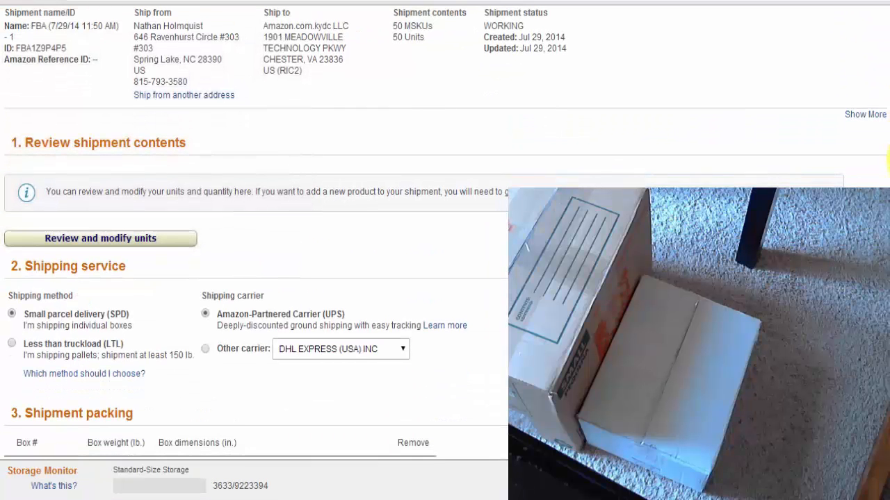
scroll(down, 3)
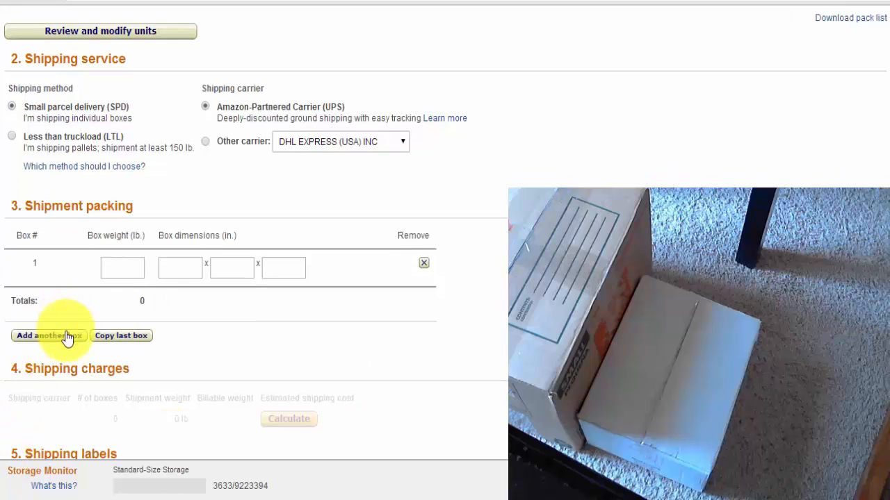
click(47, 335)
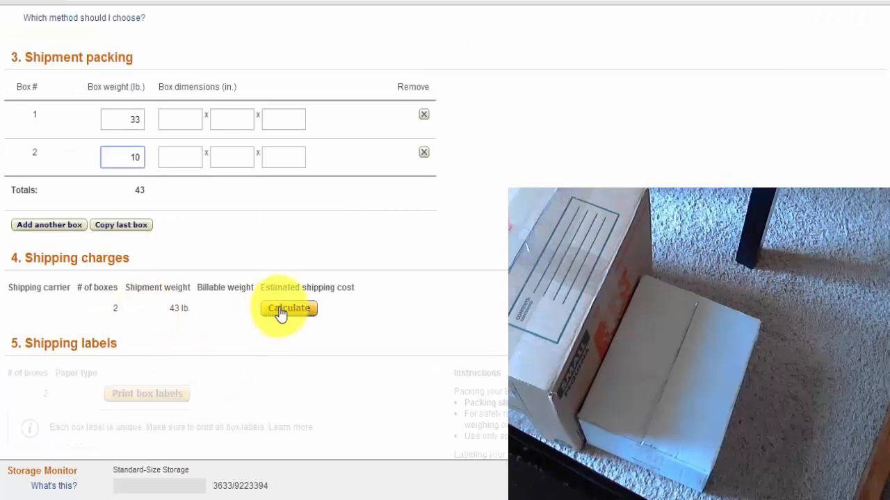
Calculate the UPS estimate, agree to the terms and accept the $11.81 shipping charges
click(289, 308)
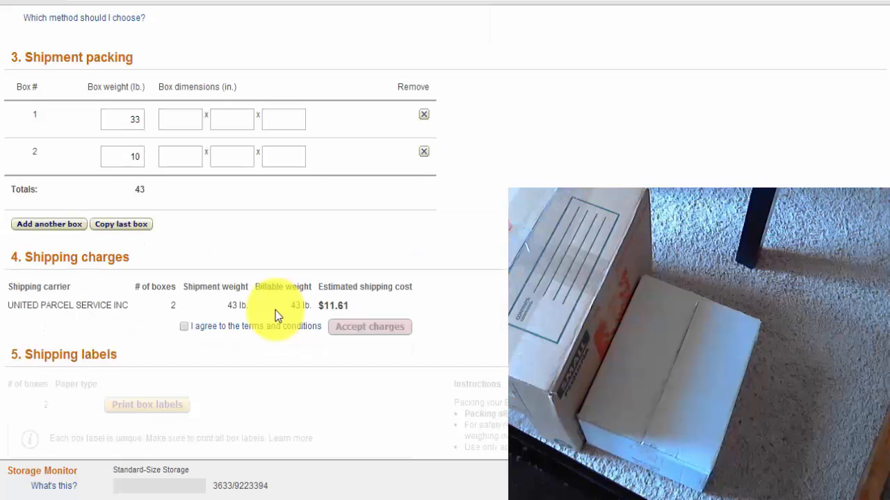
click(183, 327)
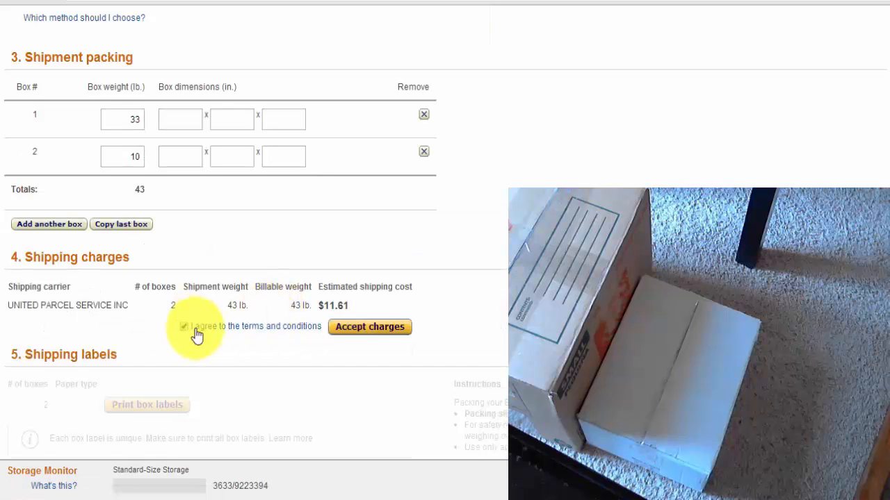
click(370, 327)
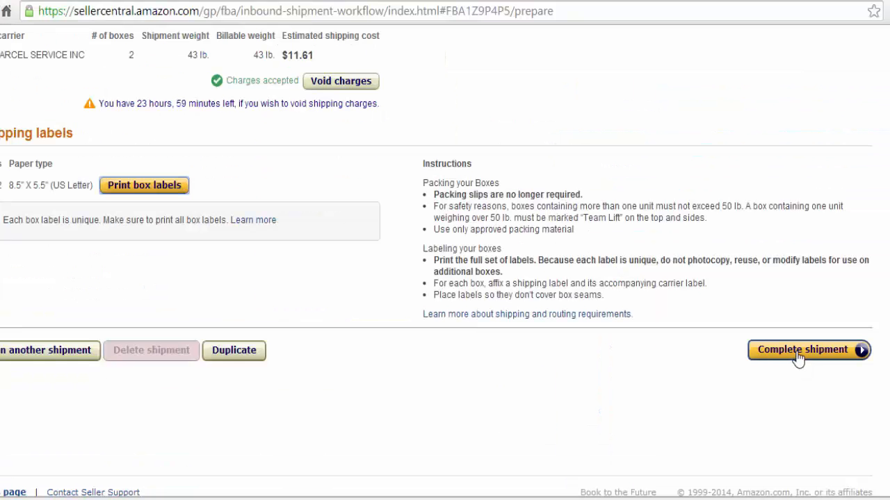
mouse_move(701, 426)
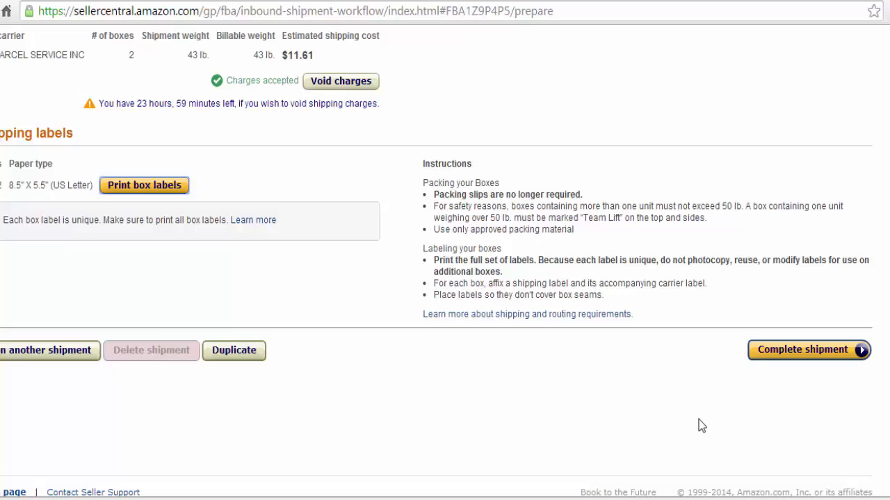
mouse_move(670, 434)
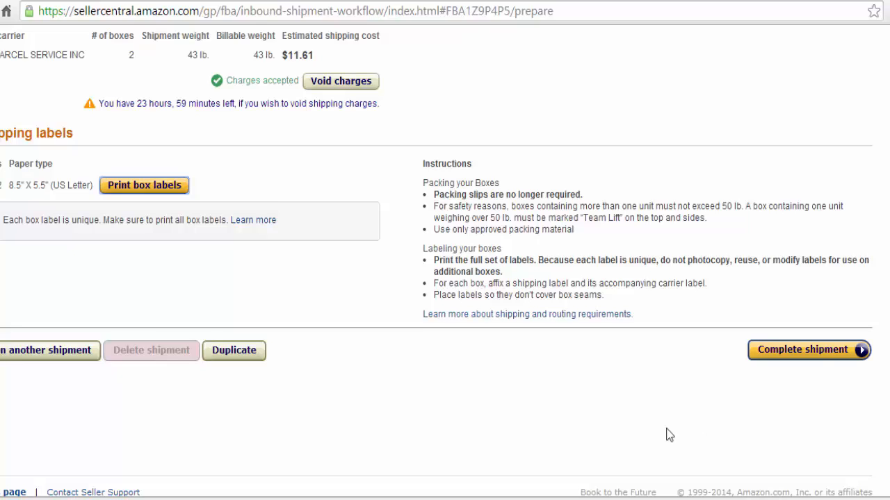